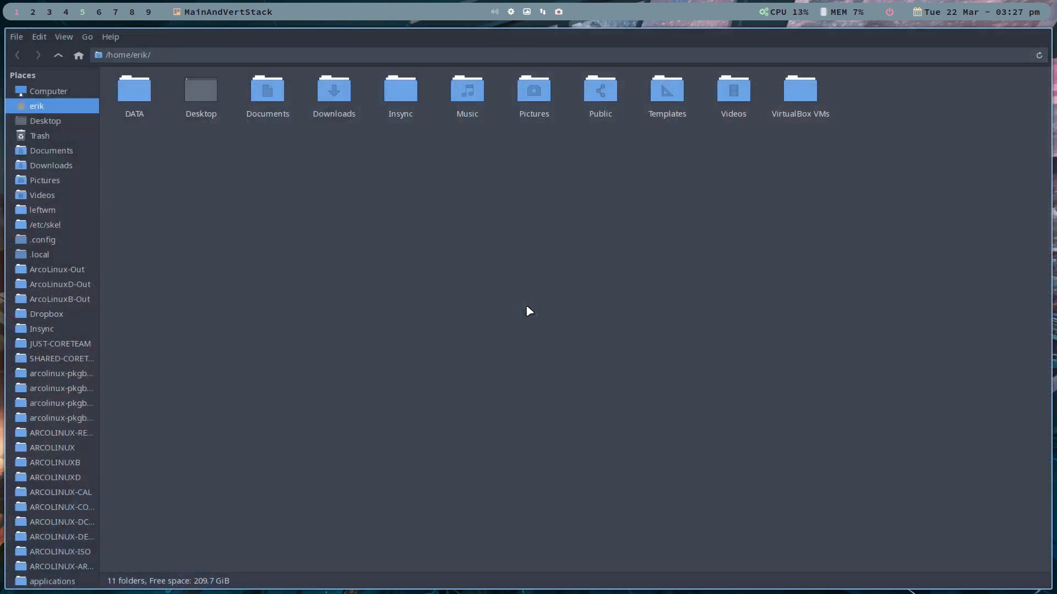
# Show hidden files and open the scripts folder inside ~/.config/leftwm
pyautogui.press('ctrl+h')
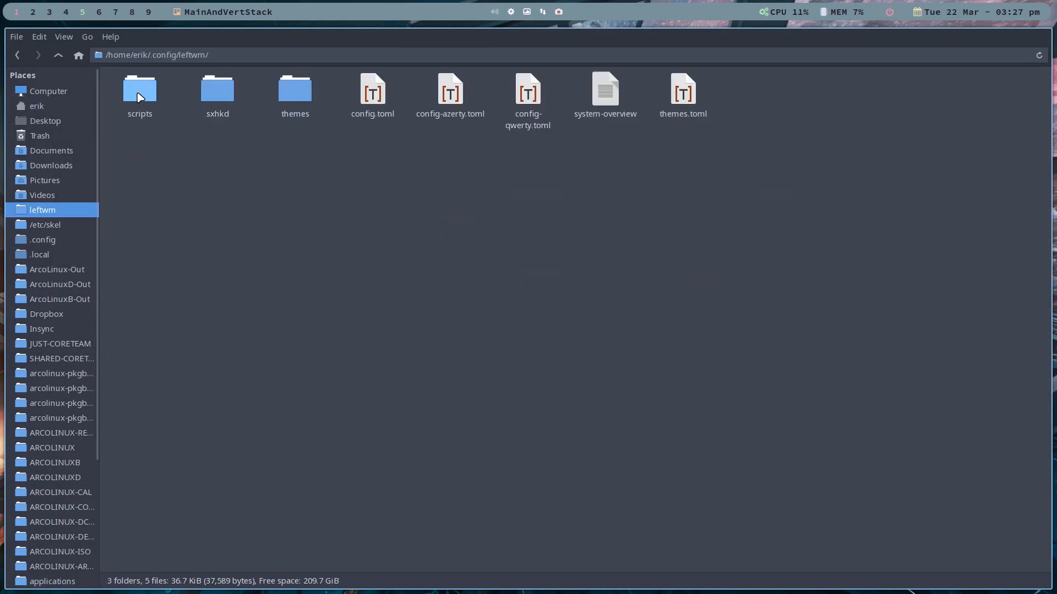
pyautogui.doubleClick(140, 89)
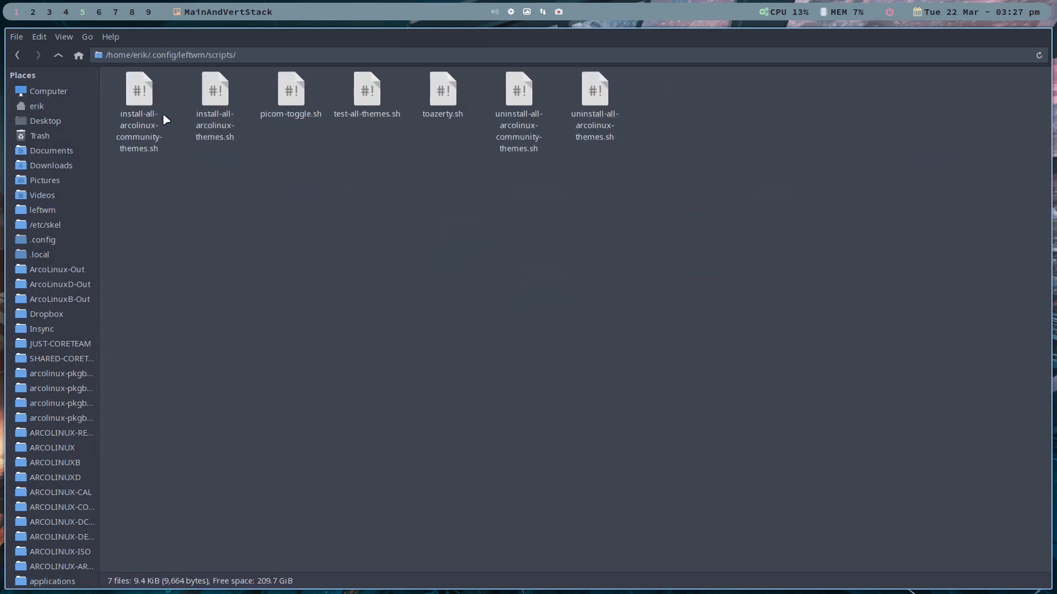
pyautogui.click(139, 92)
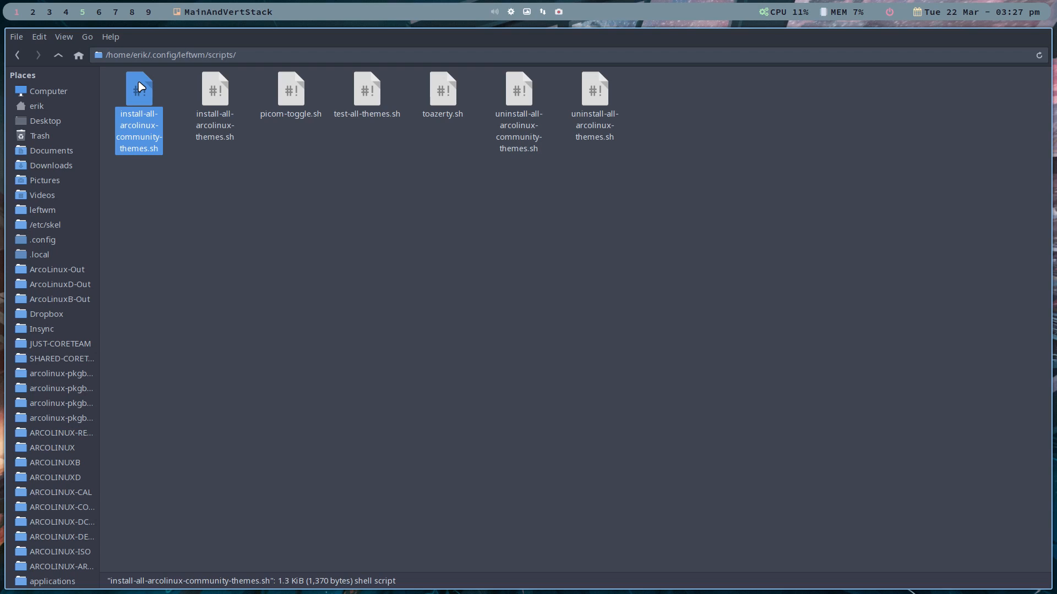
# Point out the community and ArcoLinux theme install, uninstall and test scripts
pyautogui.click(215, 95)
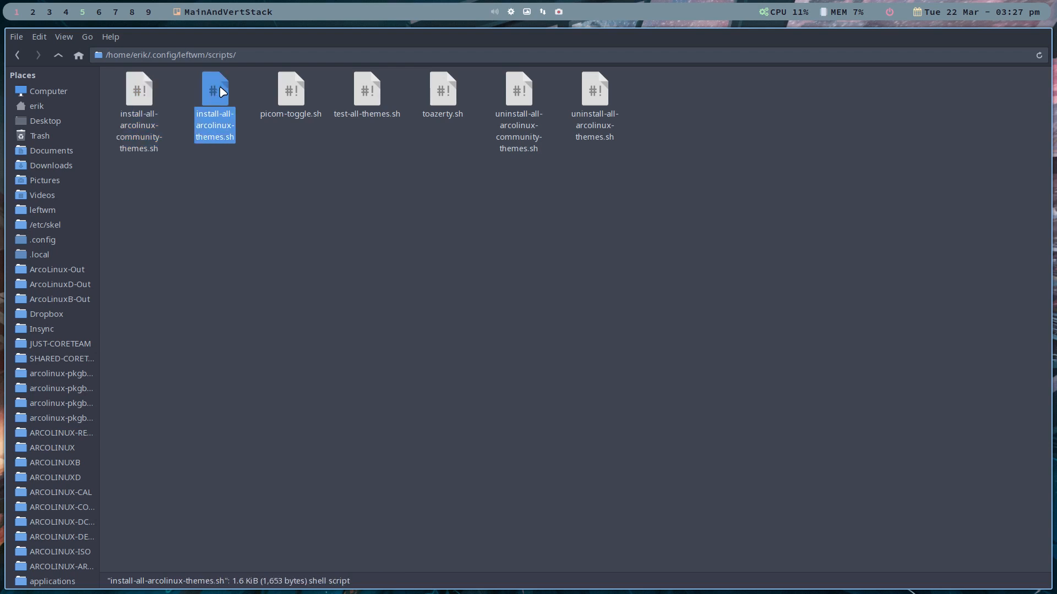
pyautogui.click(516, 161)
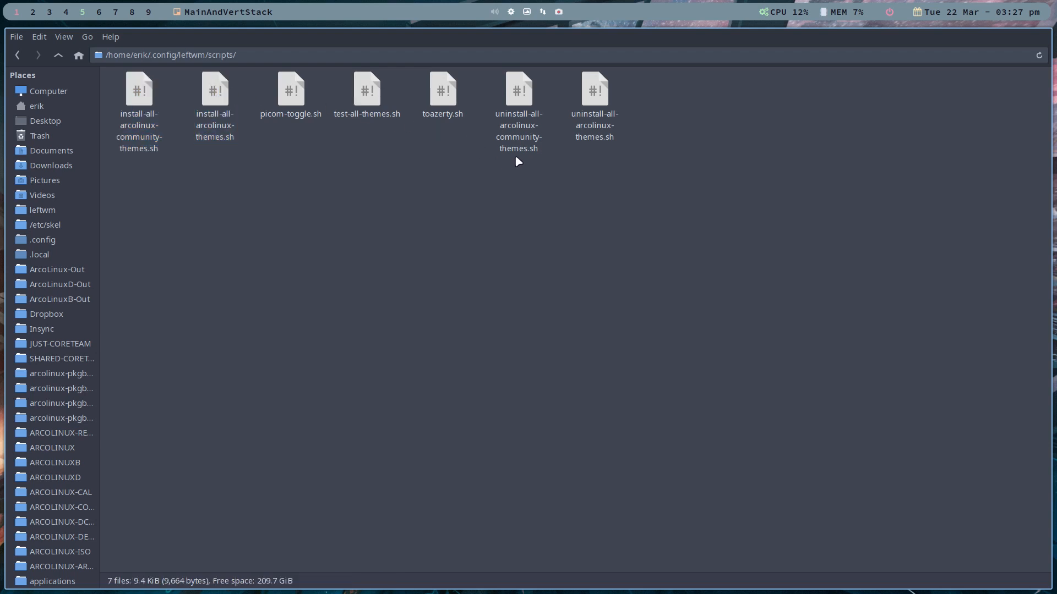
pyautogui.click(593, 94)
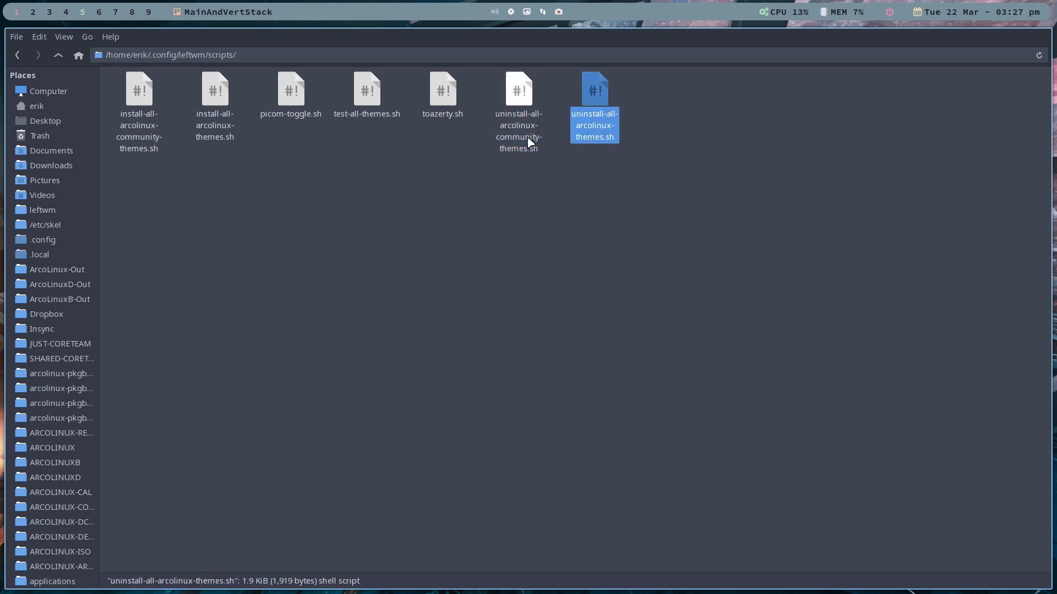
pyautogui.click(519, 95)
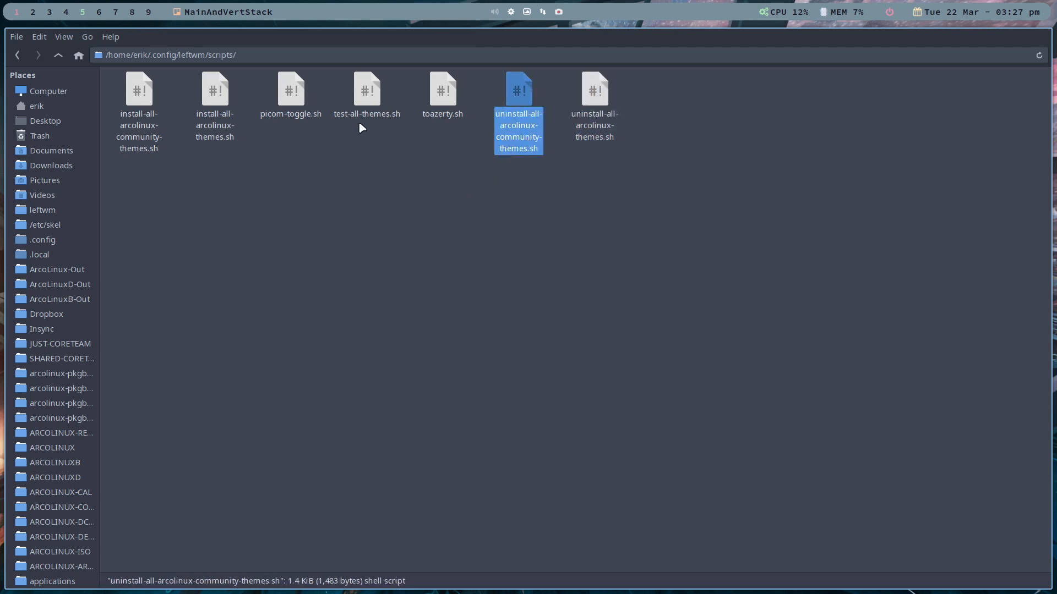
pyautogui.click(367, 94)
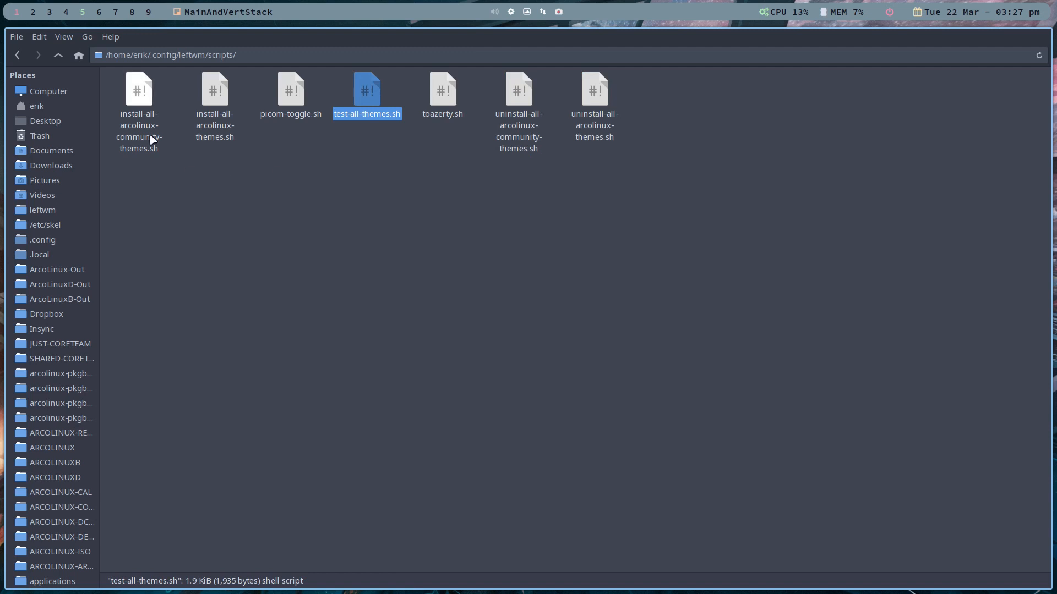
# Open a terminal in the scripts folder and run ./install-all-arcolinux-themes.sh
pyautogui.rightClick(247, 283)
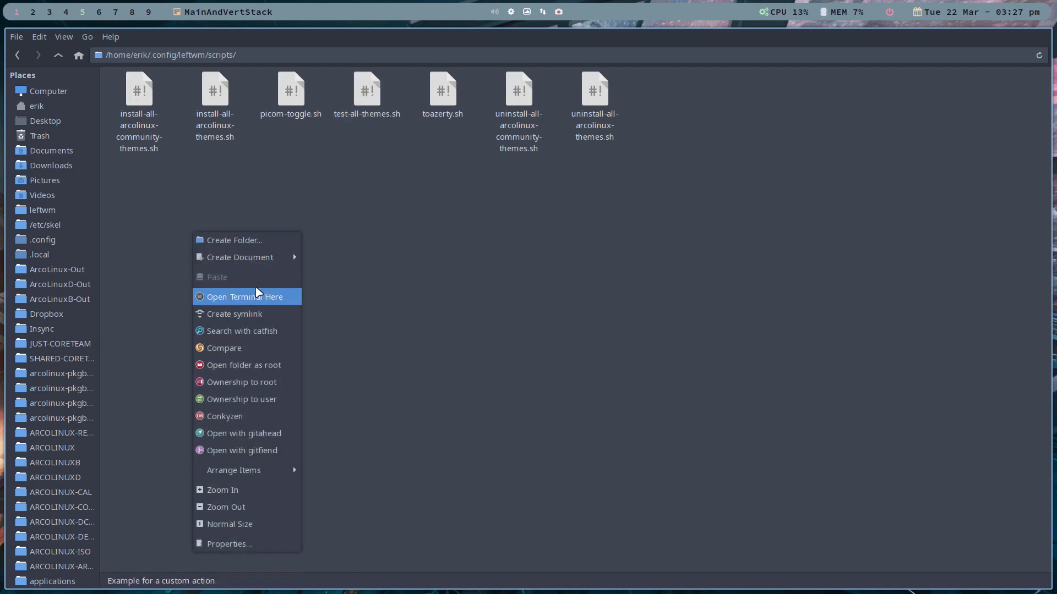
pyautogui.click(243, 297)
pyautogui.write('./install-all-arcolinux-')
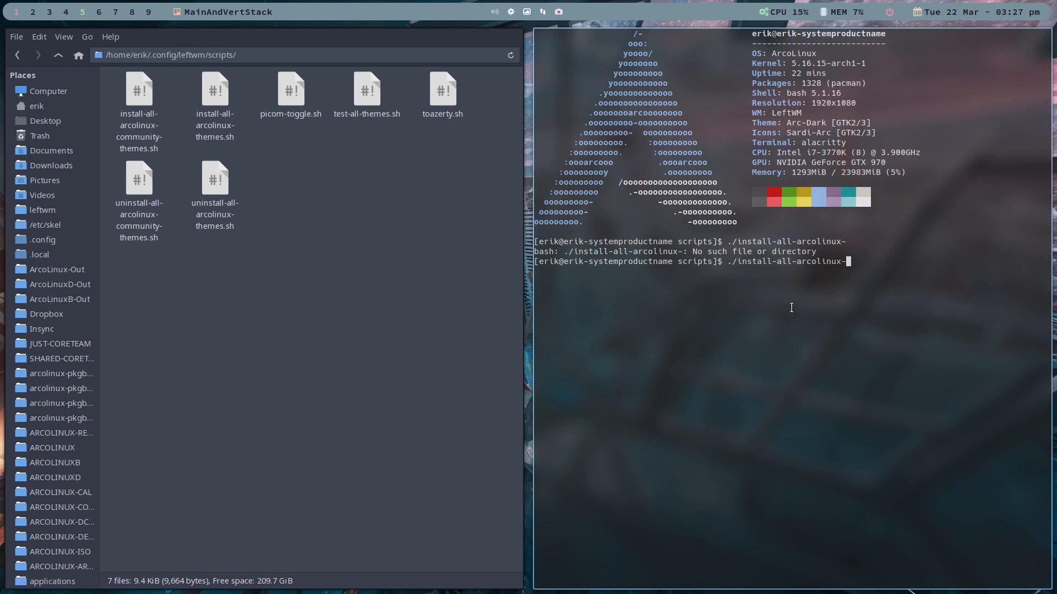
pyautogui.press('Tab')
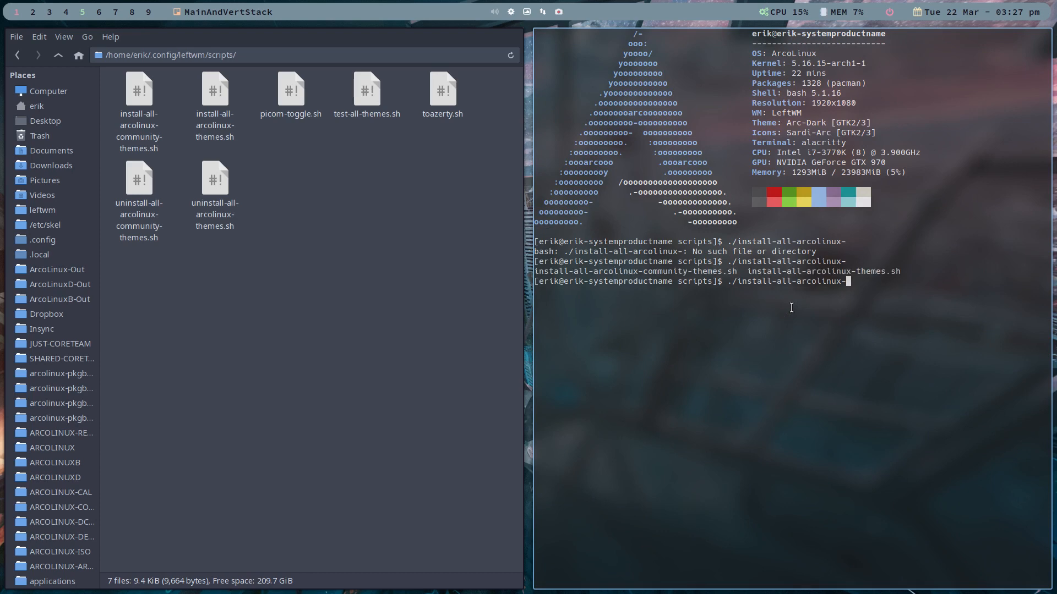
pyautogui.write('themes.sh')
pyautogui.press('Return')
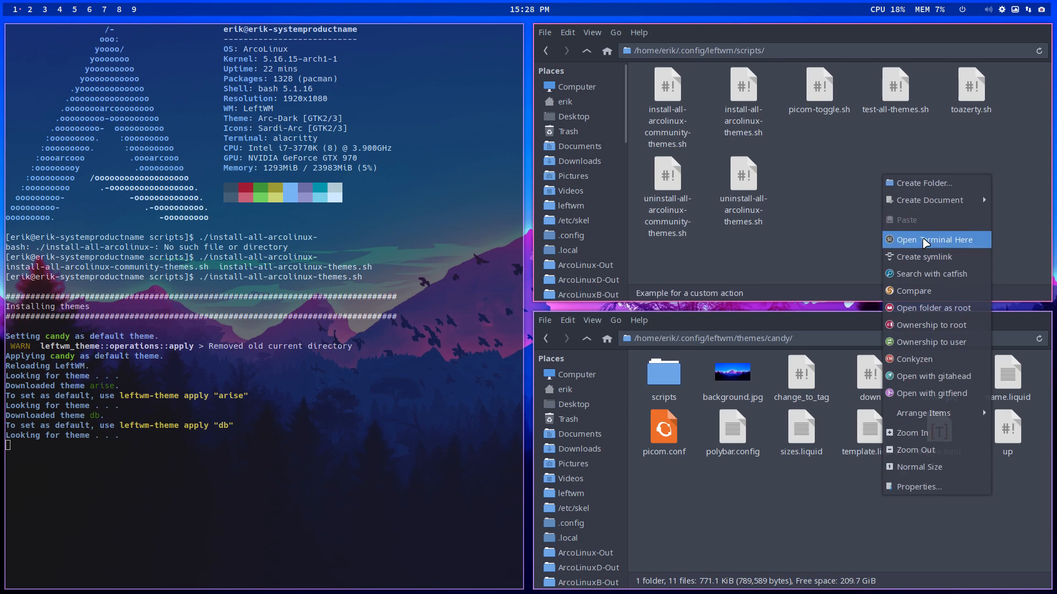
# Open a second terminal and run ./install-all-arcolinux-community-themes.sh
pyautogui.click(935, 239)
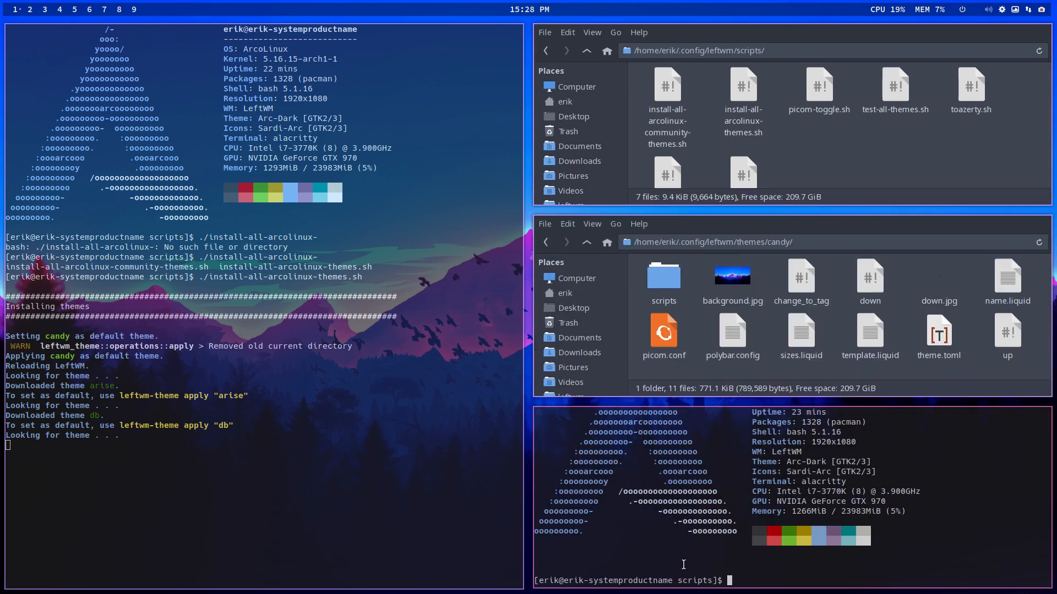
pyautogui.write('./')
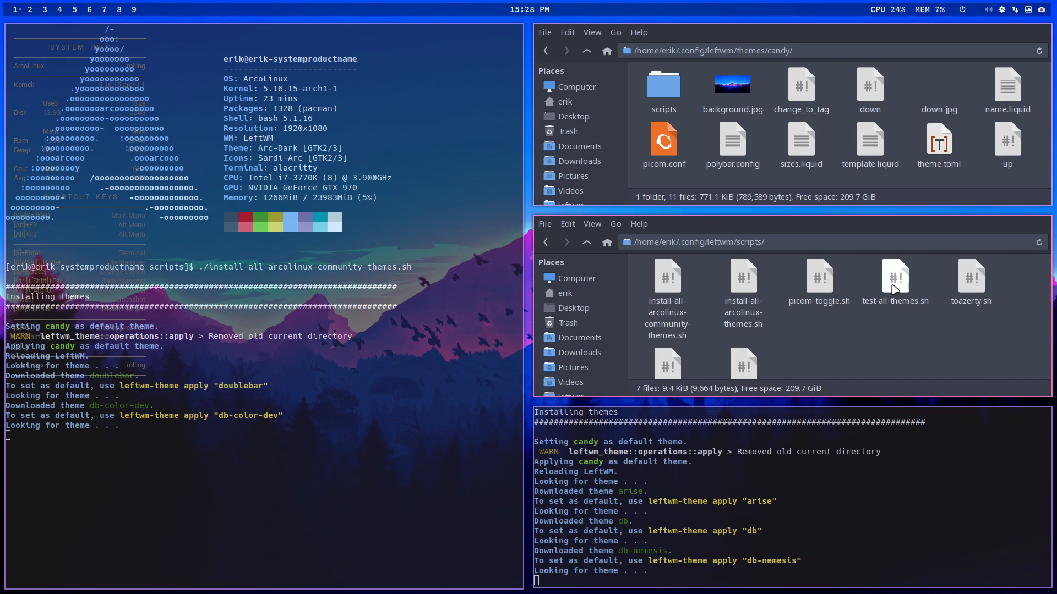
# Open test-all-themes.sh in Sublime Text and highlight the kittycafe-sm and kittycafe-dm lines at the end
pyautogui.doubleClick(895, 276)
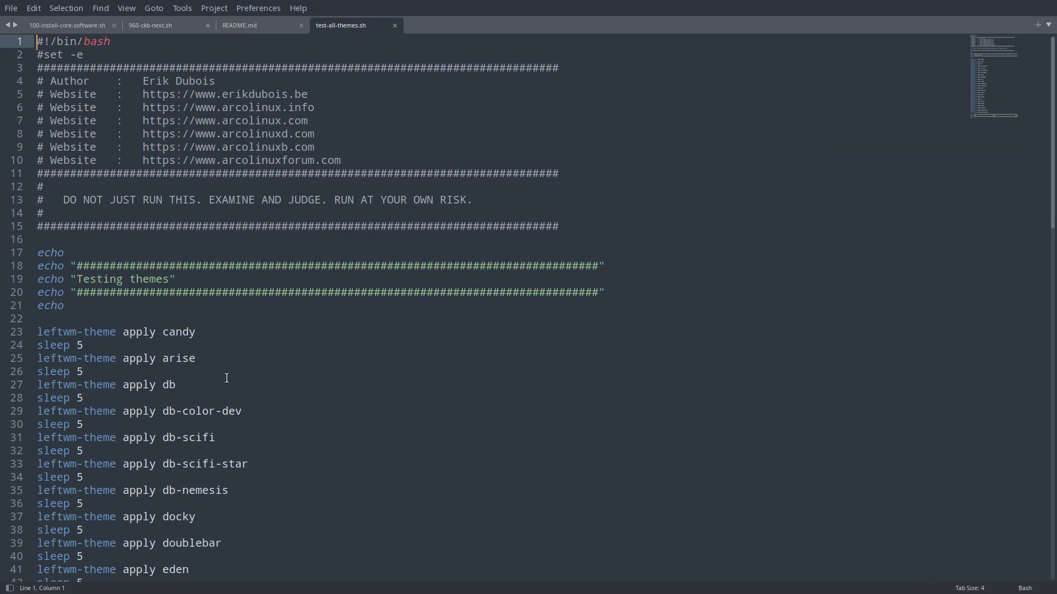
pyautogui.scroll(-3)
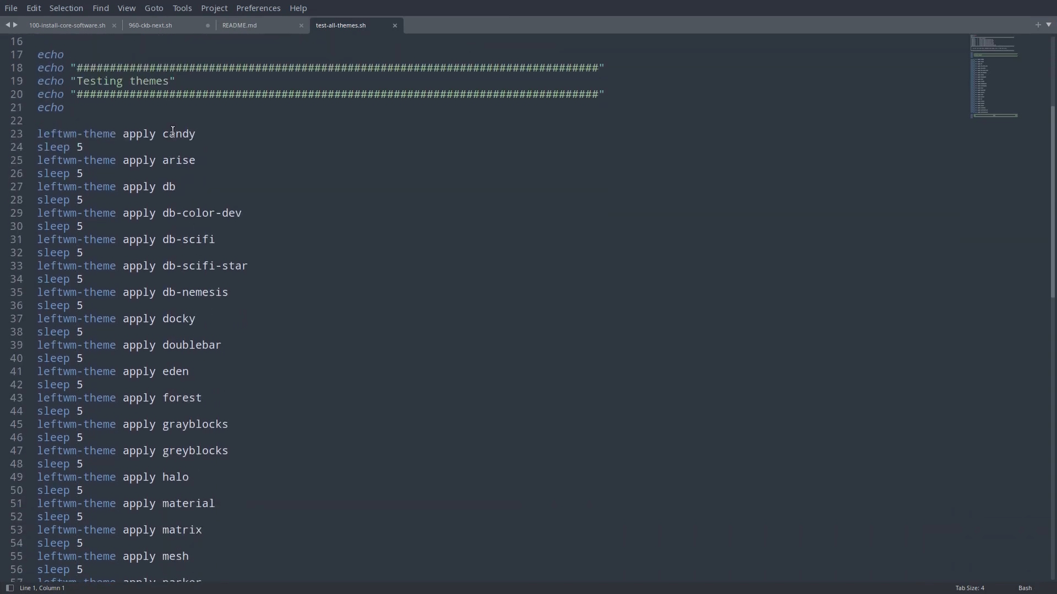
pyautogui.moveTo(185, 327)
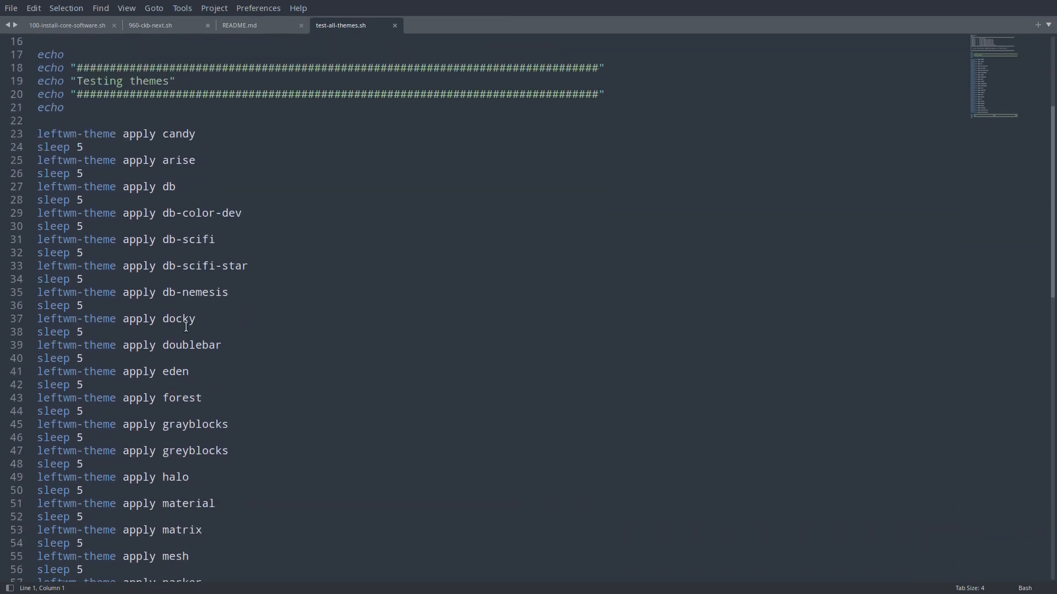
pyautogui.scroll(-3)
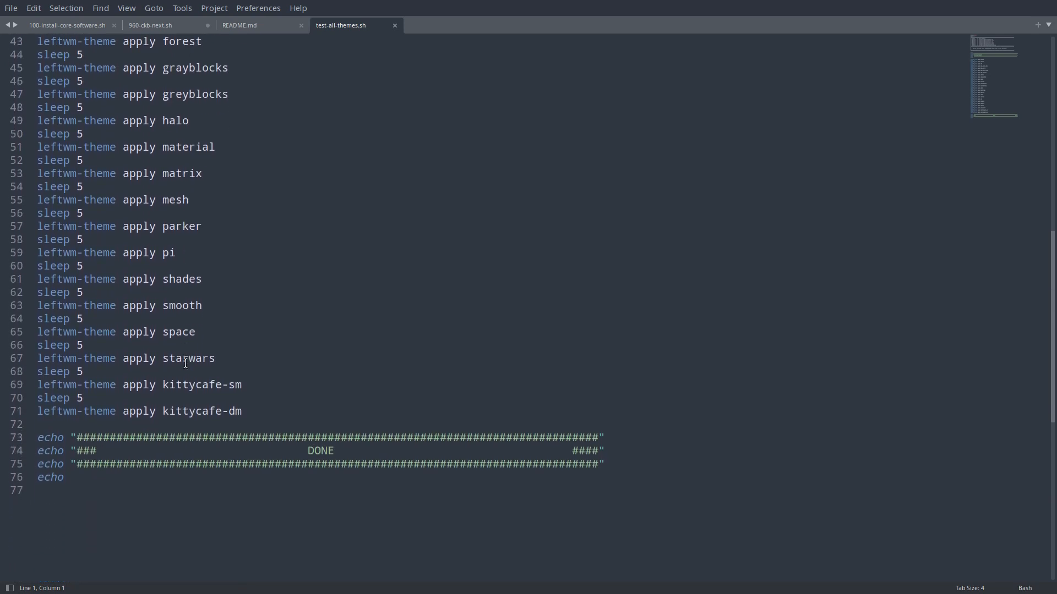
pyautogui.moveTo(38, 385); pyautogui.dragTo(243, 410)
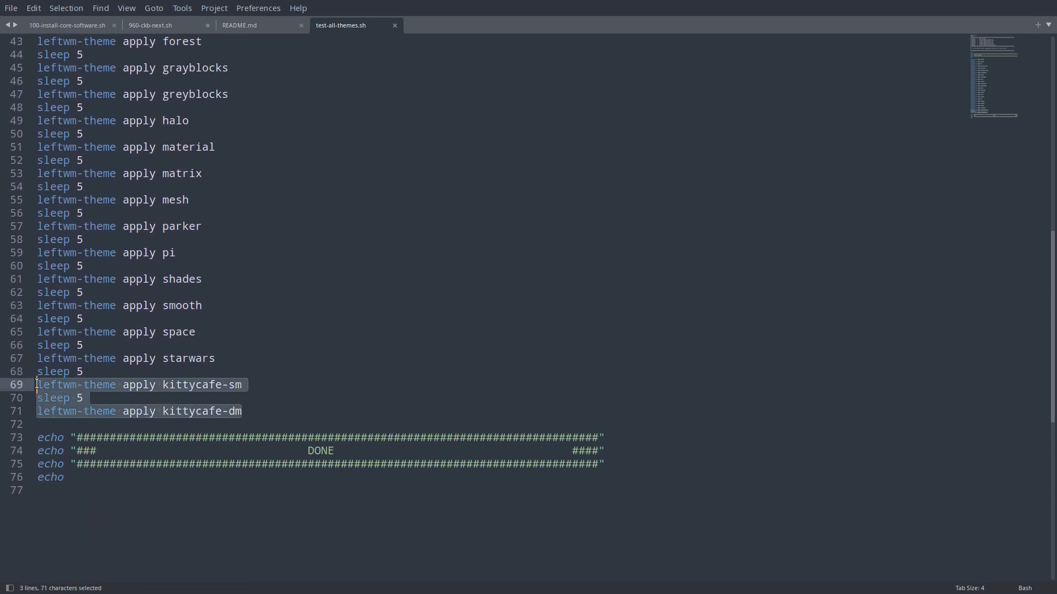
pyautogui.click(242, 411)
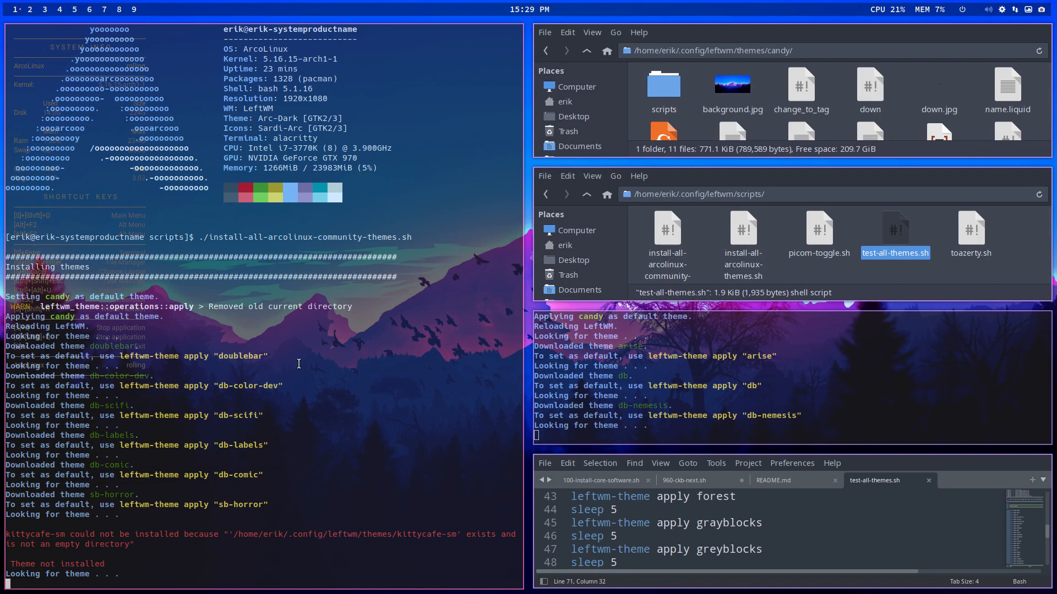
pyautogui.moveTo(224, 546)
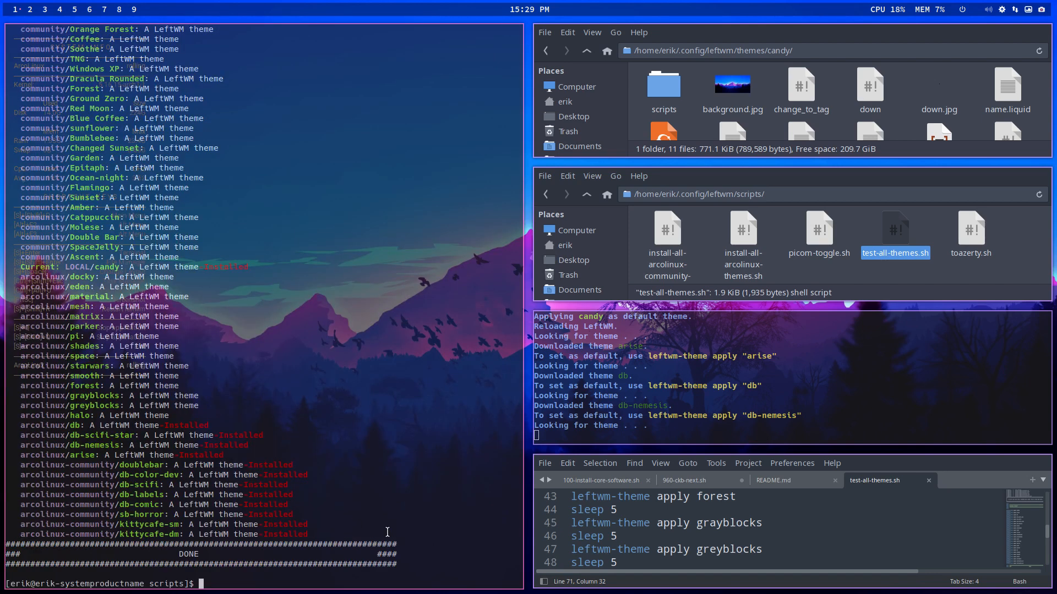
pyautogui.moveTo(283, 545)
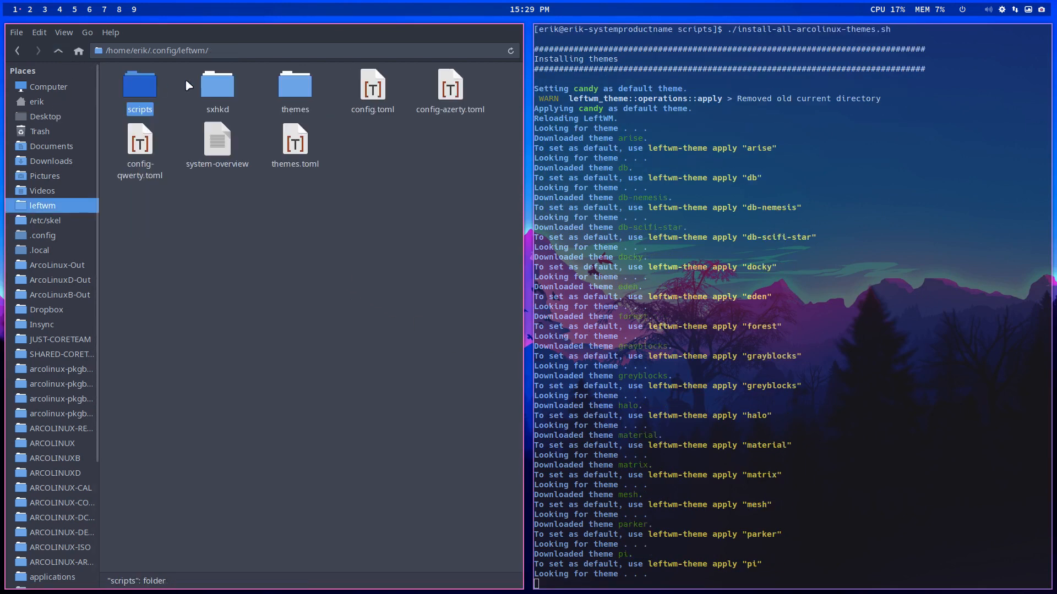
# Open the themes folder to list the 29 installed LeftWM theme folders
pyautogui.doubleClick(295, 86)
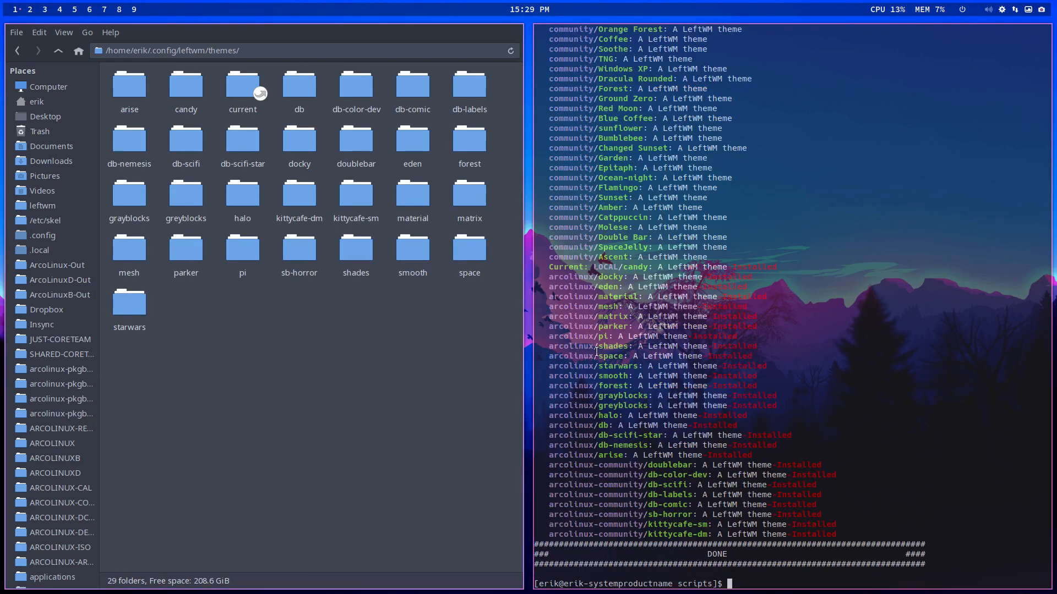
pyautogui.moveTo(328, 456)
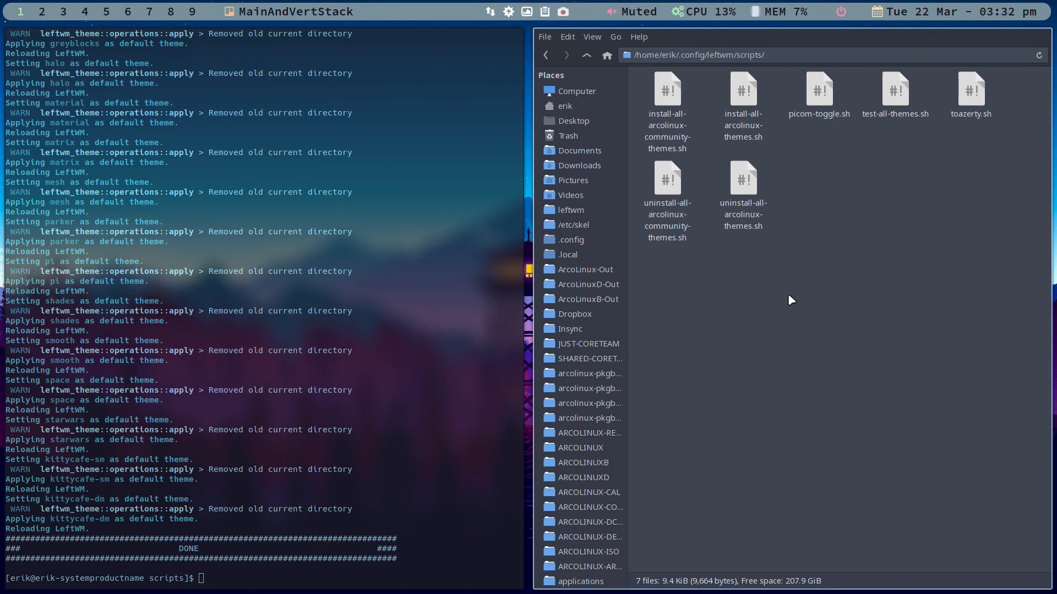
pyautogui.moveTo(696, 252)
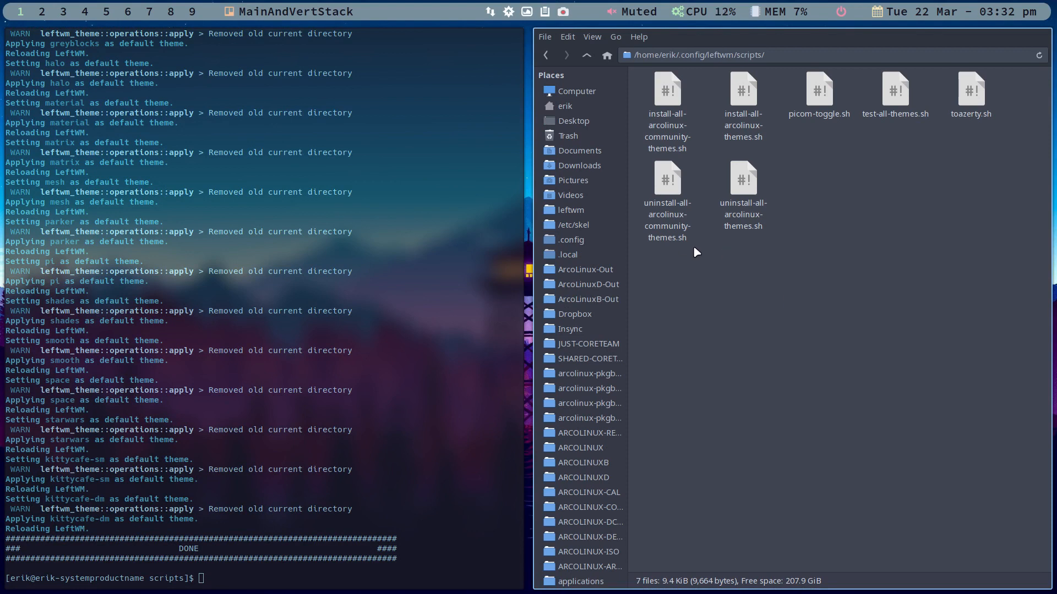